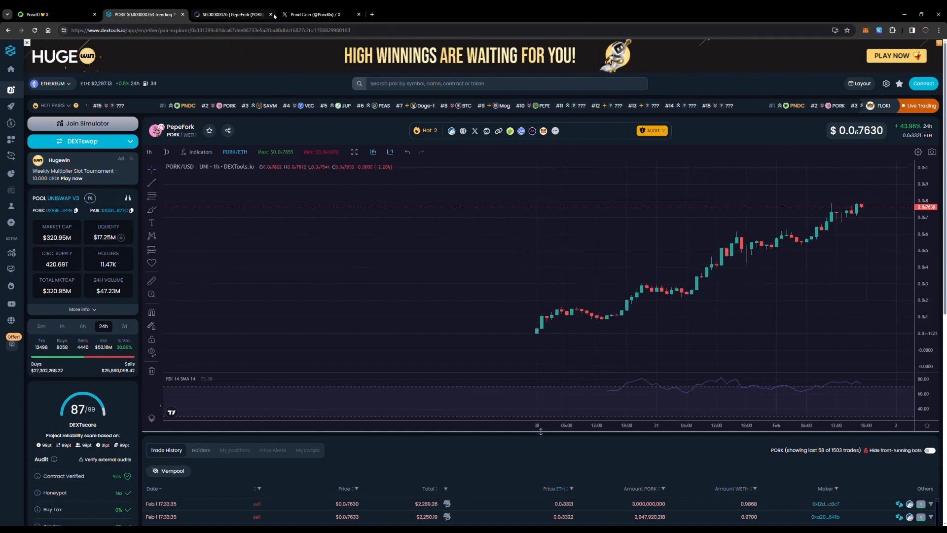
# Move from the DEXTools PORK chart to the PondDX welcome page tab.
pyautogui.click(314, 15)
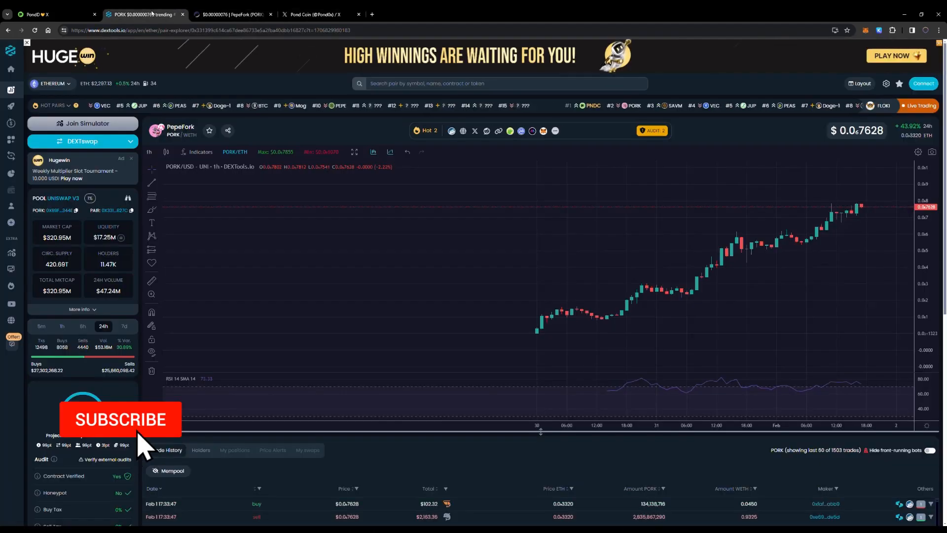
pyautogui.click(55, 14)
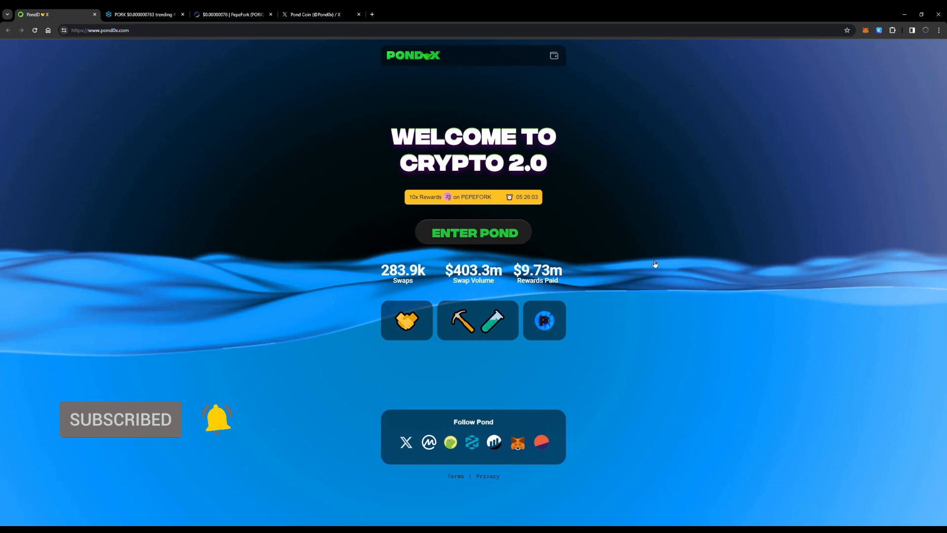
# Return to the DEXTools PepeFork chart showing trade history and audit results.
pyautogui.click(148, 14)
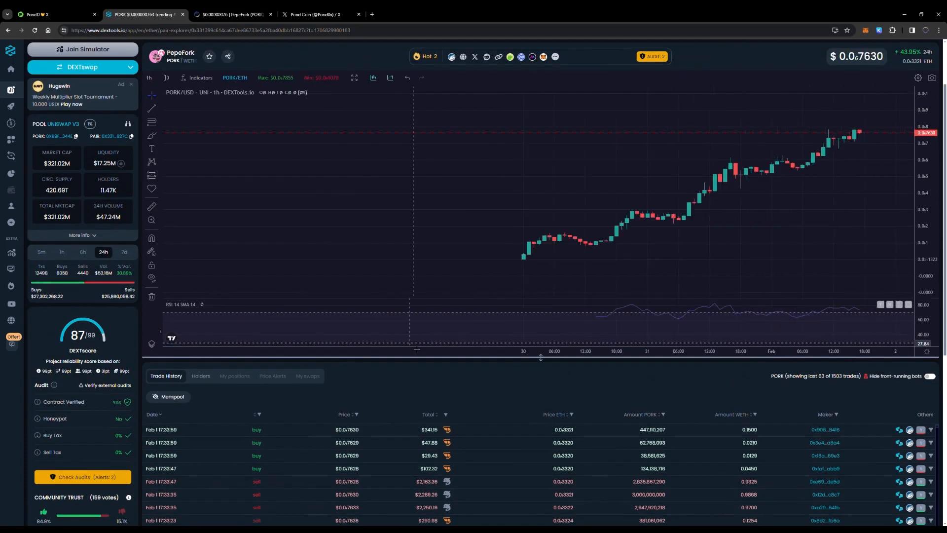
# Check the Etherscan PepeFork token page, then scroll Pond Coin's X posts on 10x PORK rewards.
pyautogui.click(229, 14)
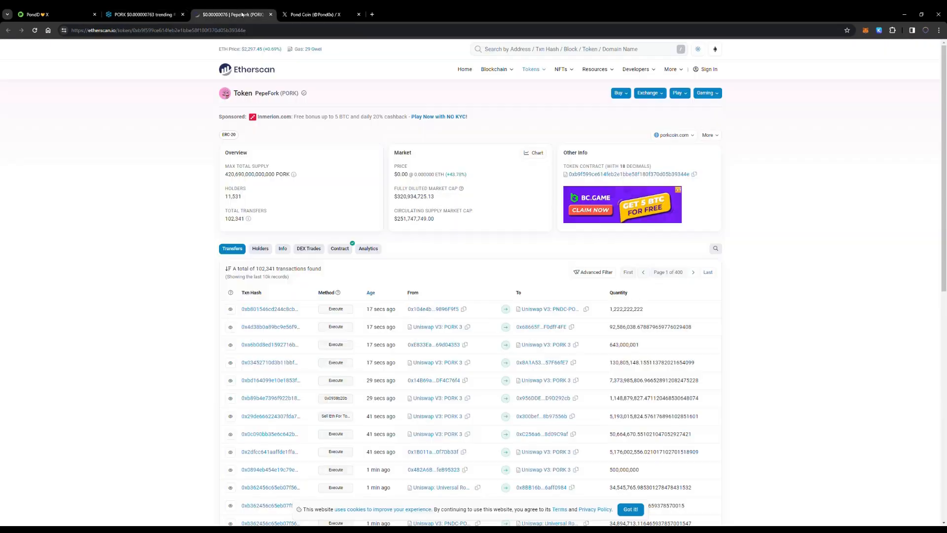
pyautogui.click(320, 15)
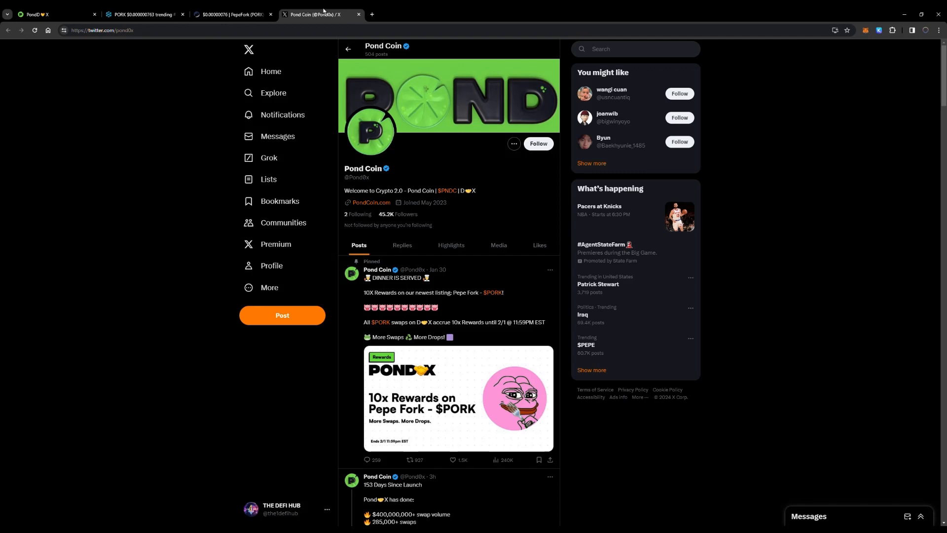
pyautogui.moveTo(463, 301)
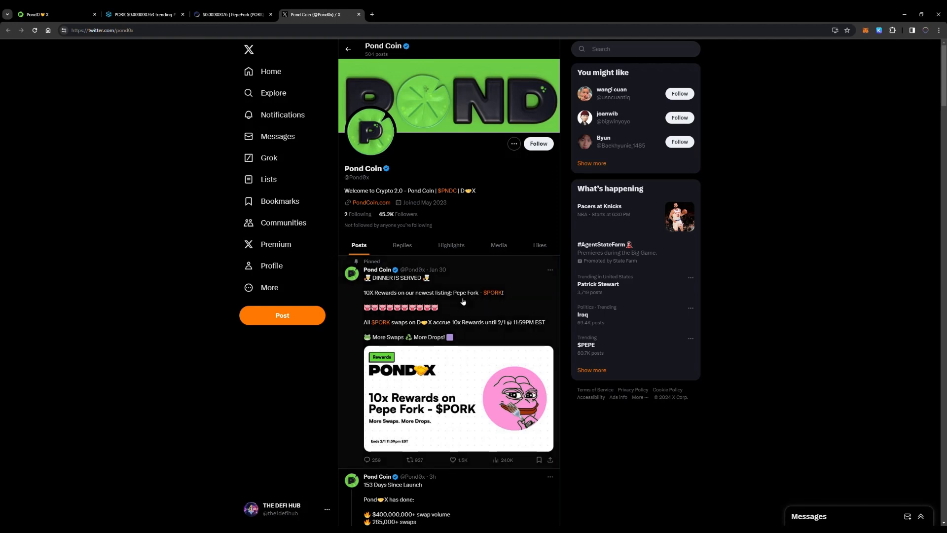
pyautogui.scroll(-3)
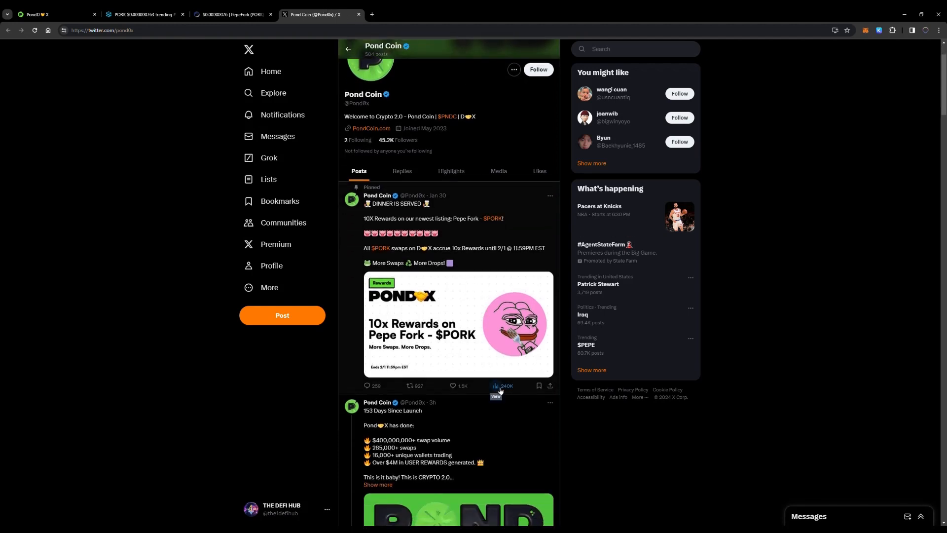
pyautogui.scroll(-3)
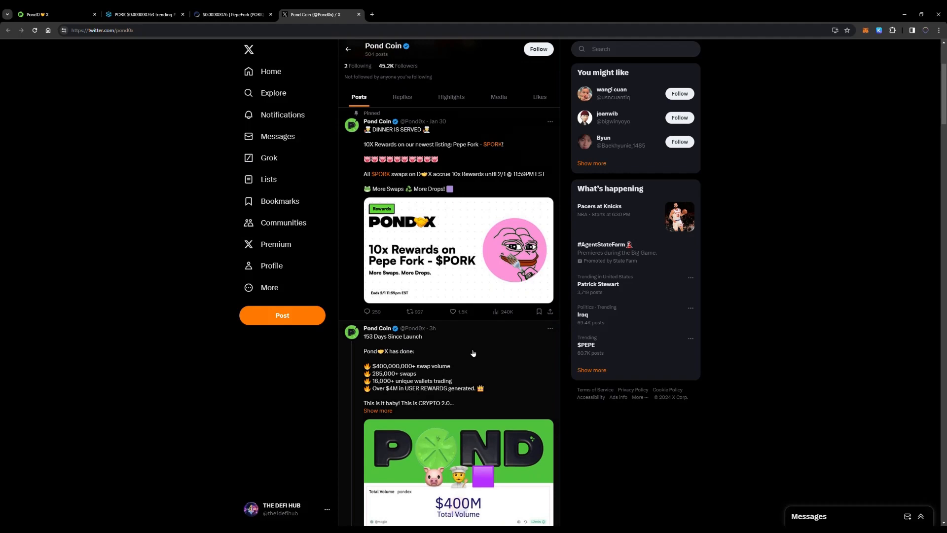
pyautogui.scroll(-3)
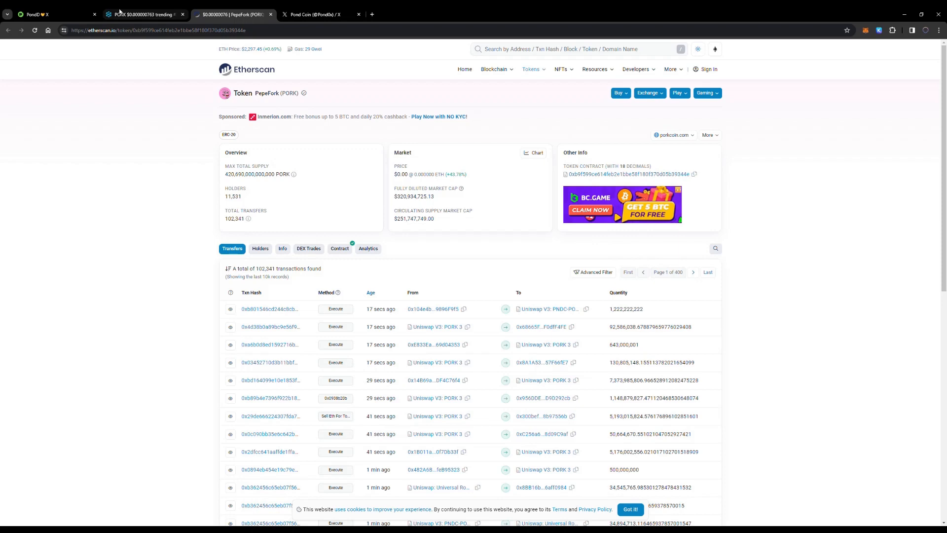
# Revisit the PondDX Mine Pond, Spawn Pepe page, then return to the DEXTools PepeFork chart.
pyautogui.click(44, 14)
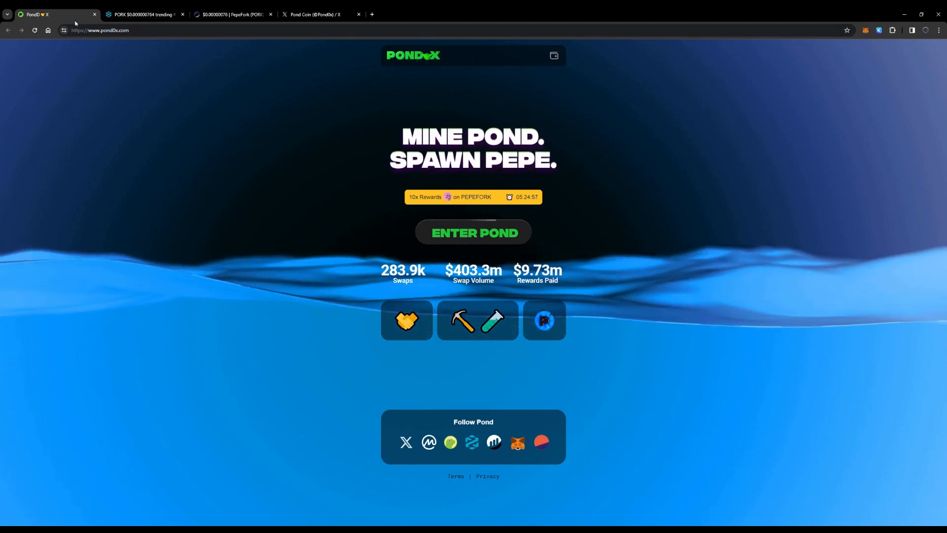
pyautogui.click(148, 14)
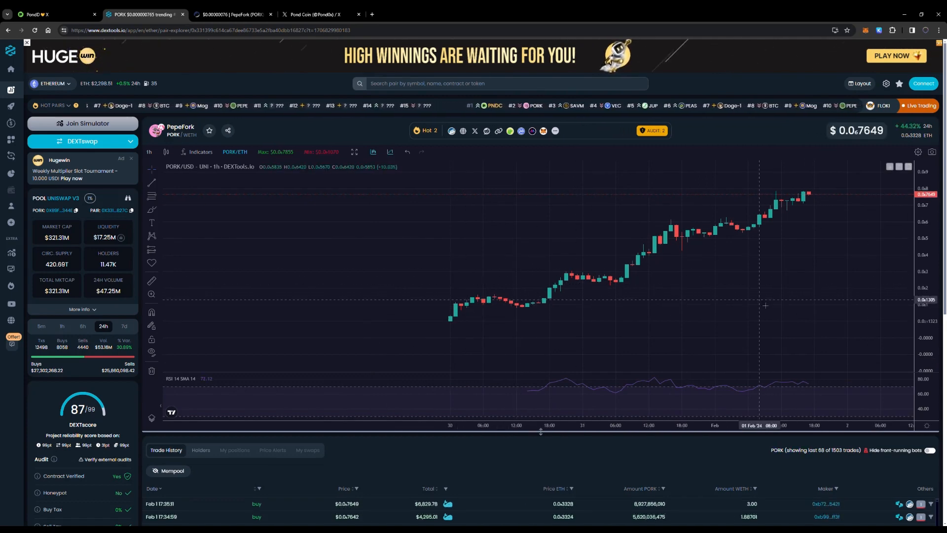
# Scroll through Pond Coin's X posts on PORK rewards, swap volume and user rewards.
pyautogui.click(312, 15)
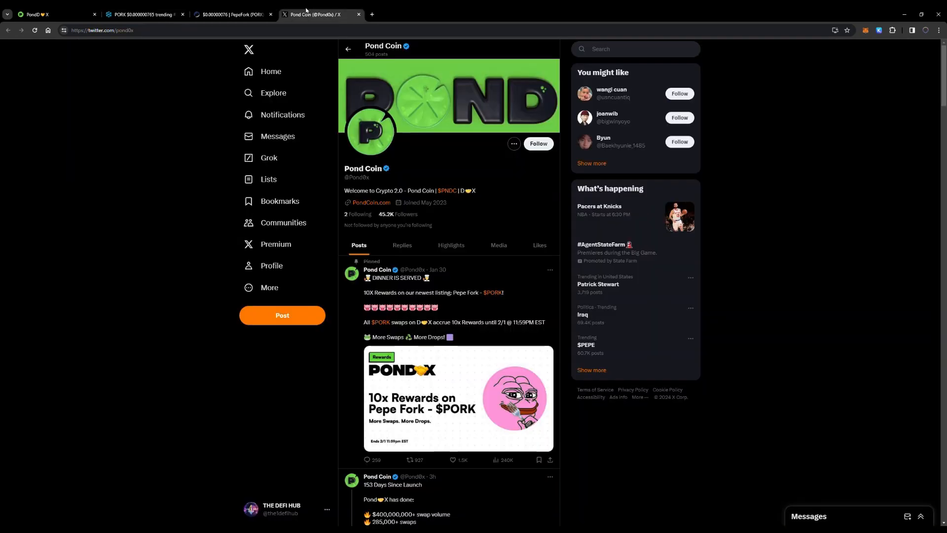
pyautogui.scroll(-3)
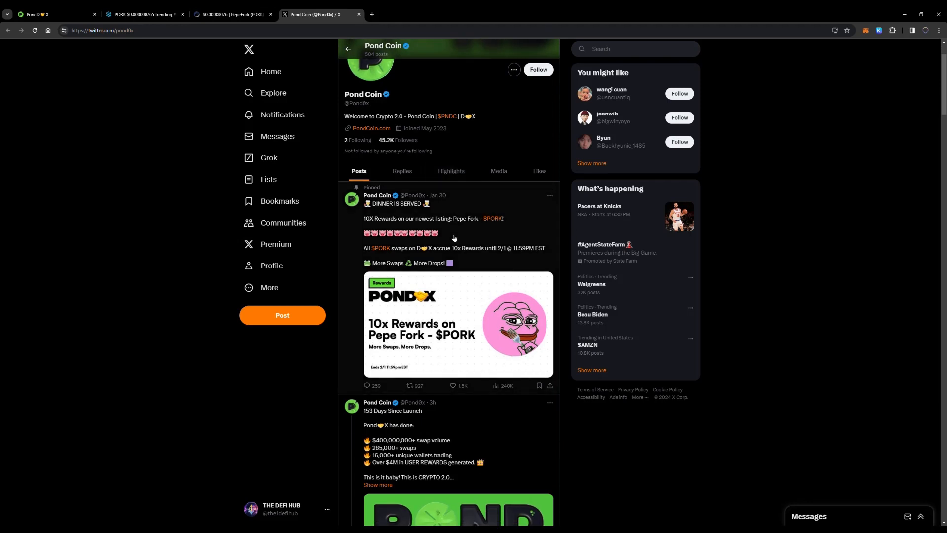
pyautogui.scroll(-3)
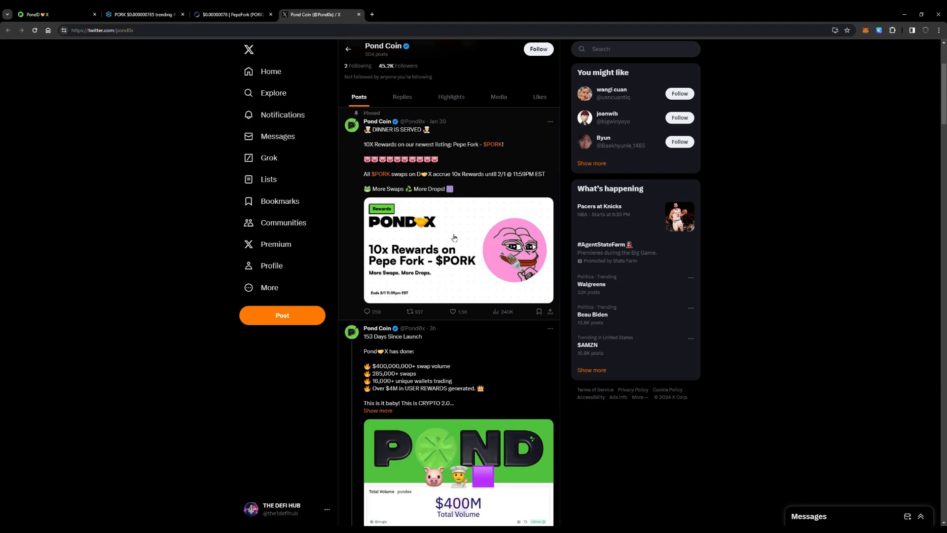
pyautogui.scroll(-3)
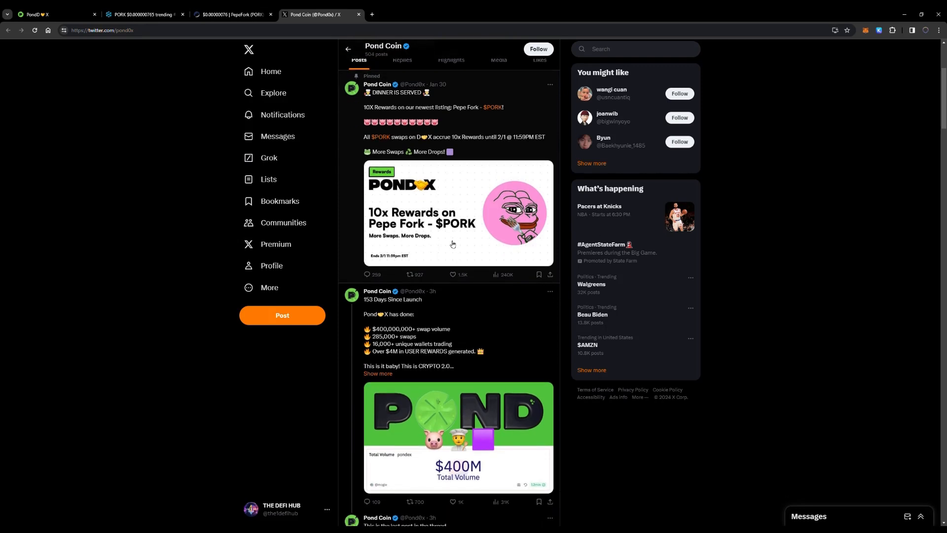
pyautogui.moveTo(477, 155)
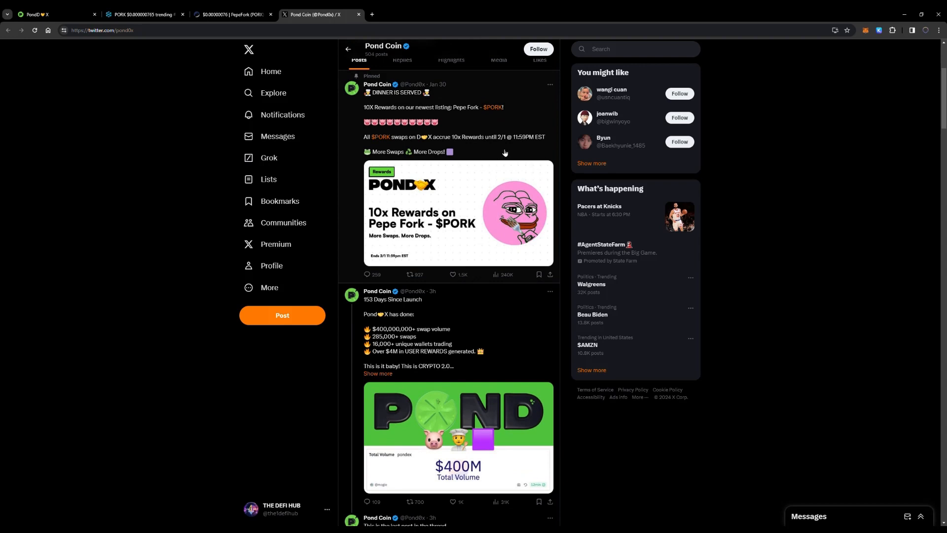
pyautogui.moveTo(466, 174)
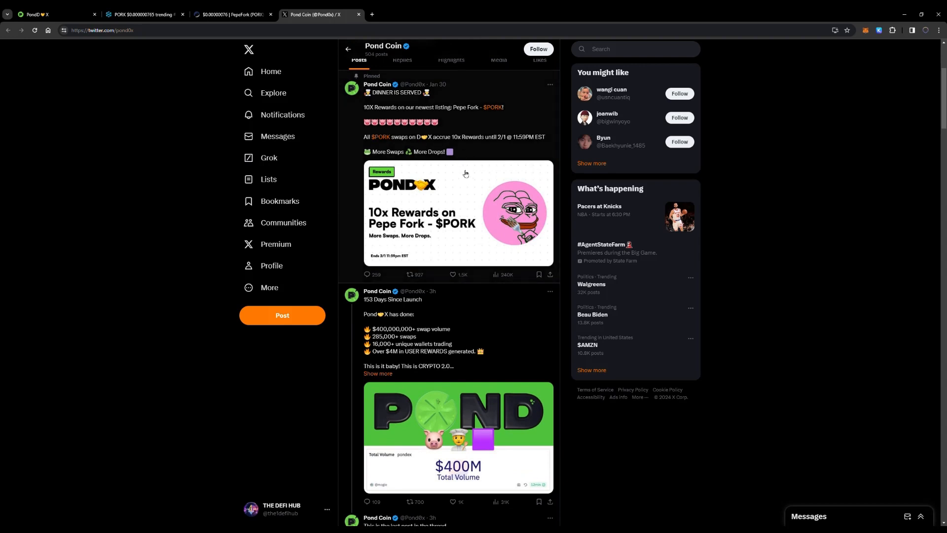
pyautogui.scroll(-3)
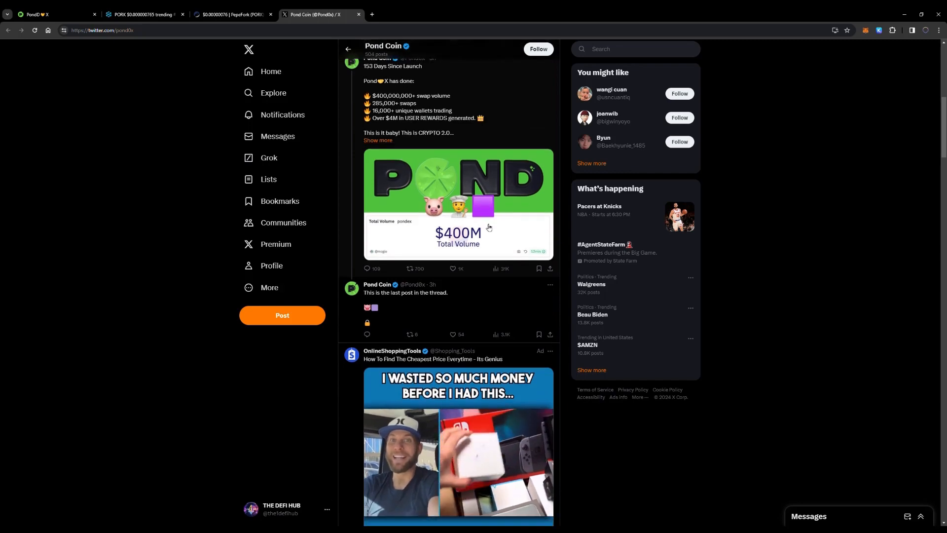
pyautogui.scroll(-3)
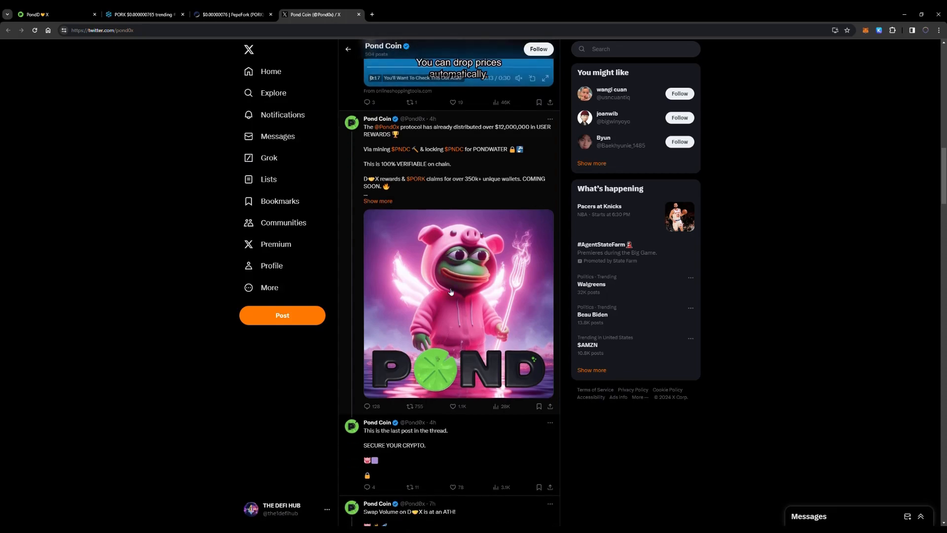
pyautogui.click(458, 64)
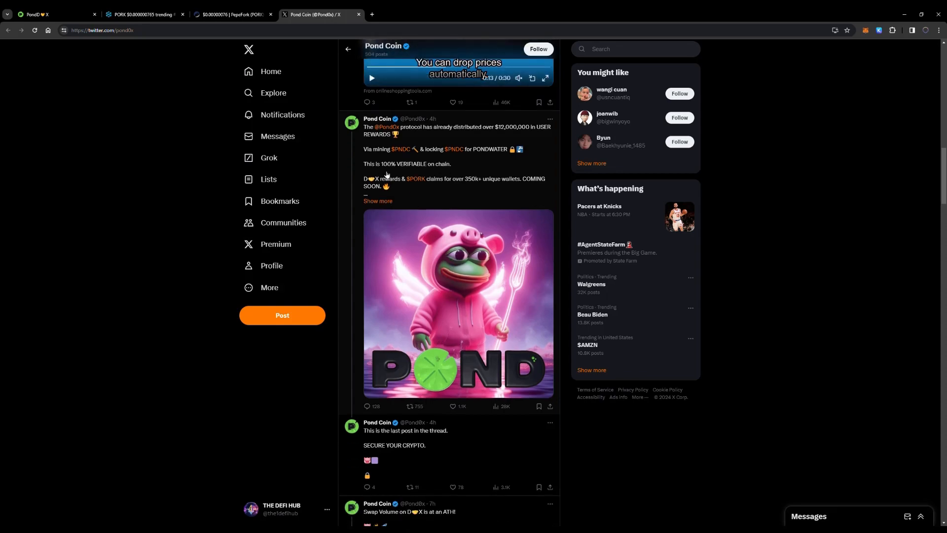
pyautogui.scroll(-3)
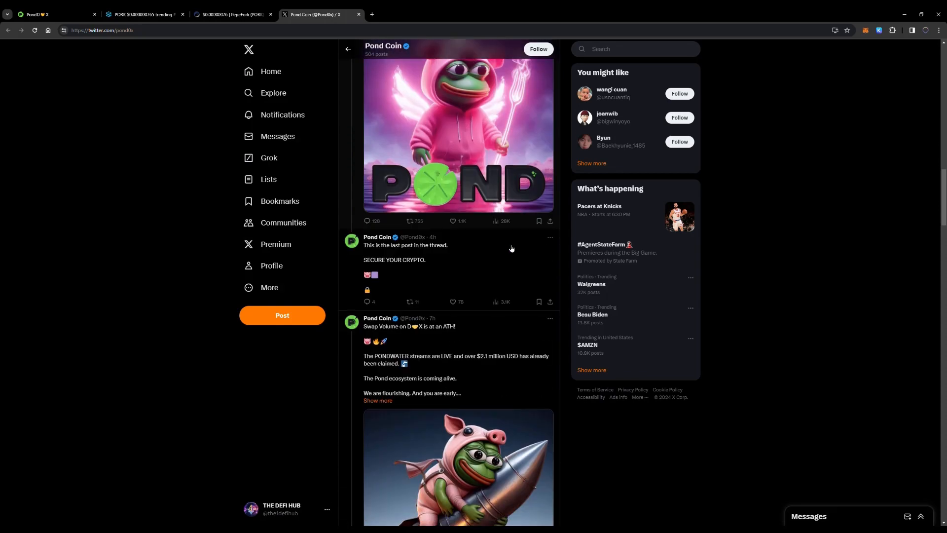
pyautogui.scroll(-3)
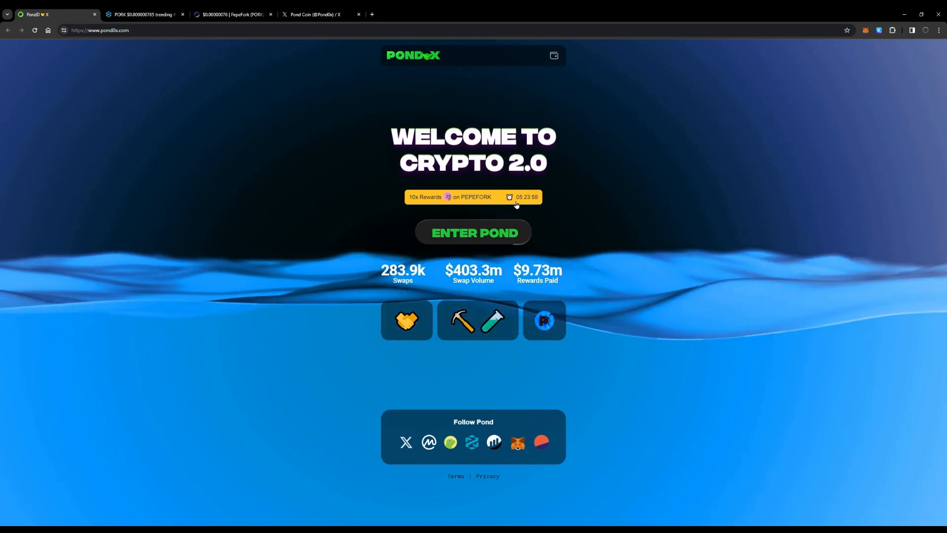
pyautogui.click(317, 15)
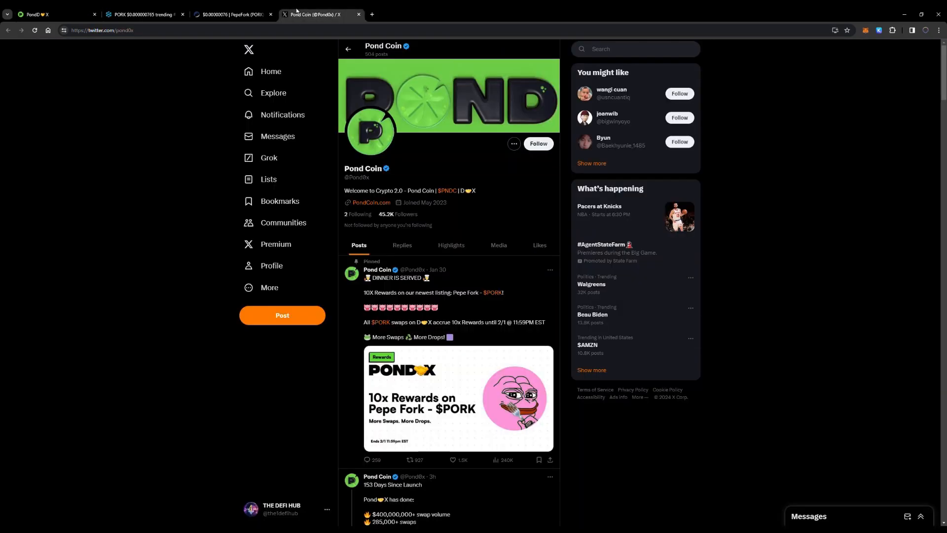
pyautogui.click(143, 15)
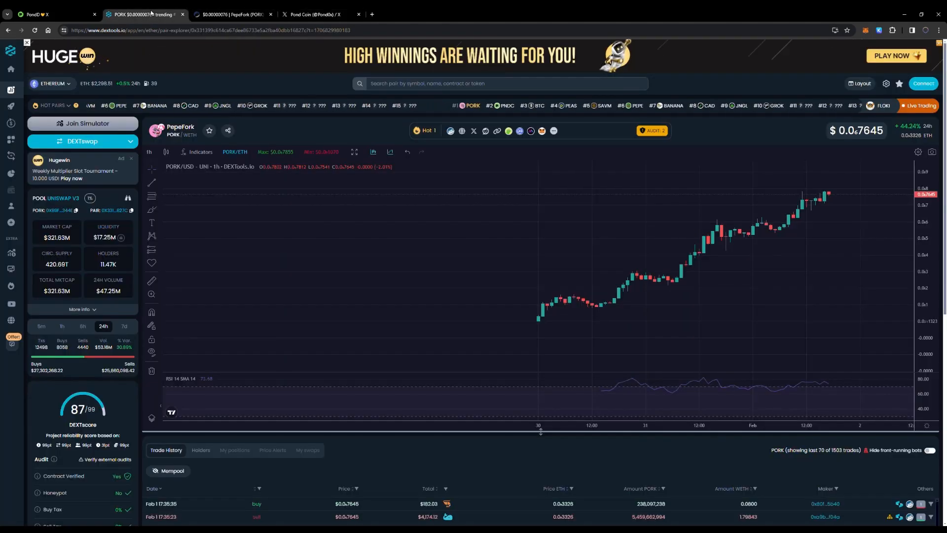
pyautogui.click(232, 14)
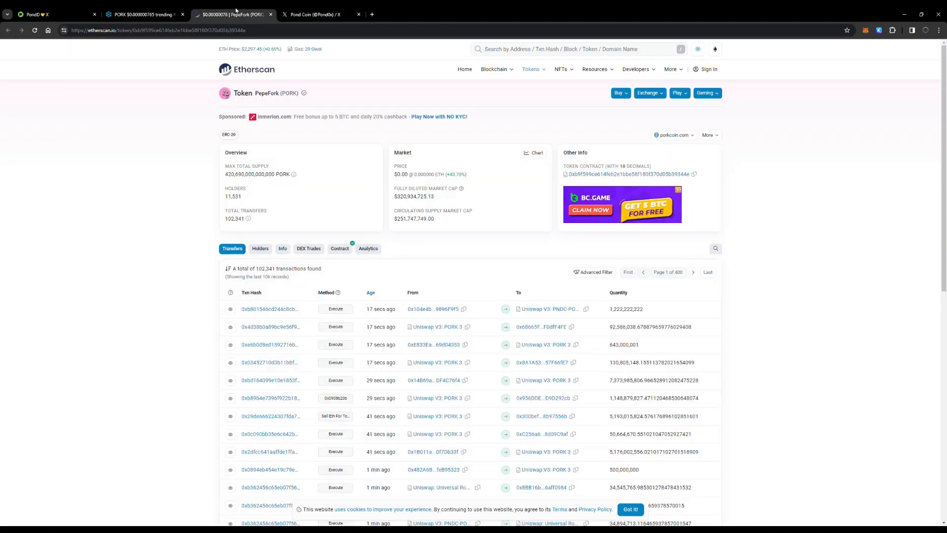
pyautogui.click(144, 14)
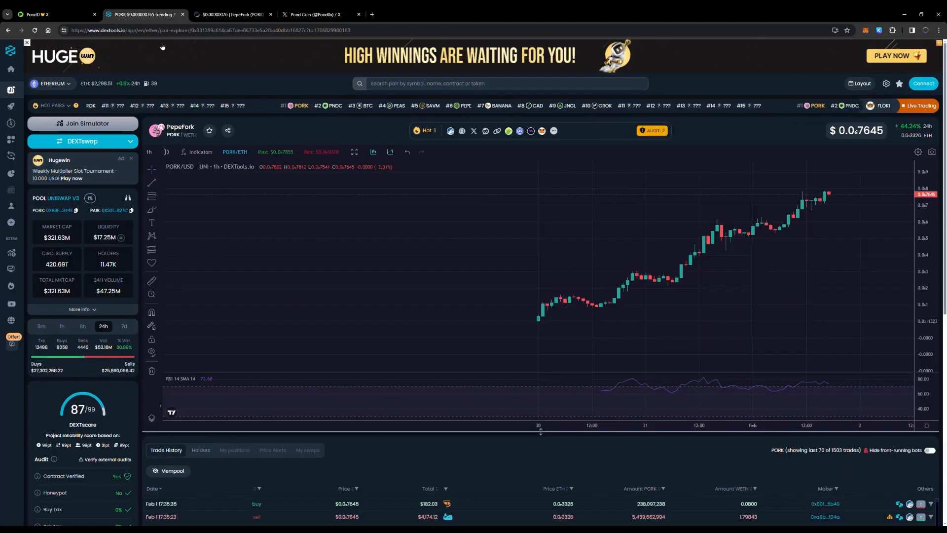
pyautogui.moveTo(563, 367)
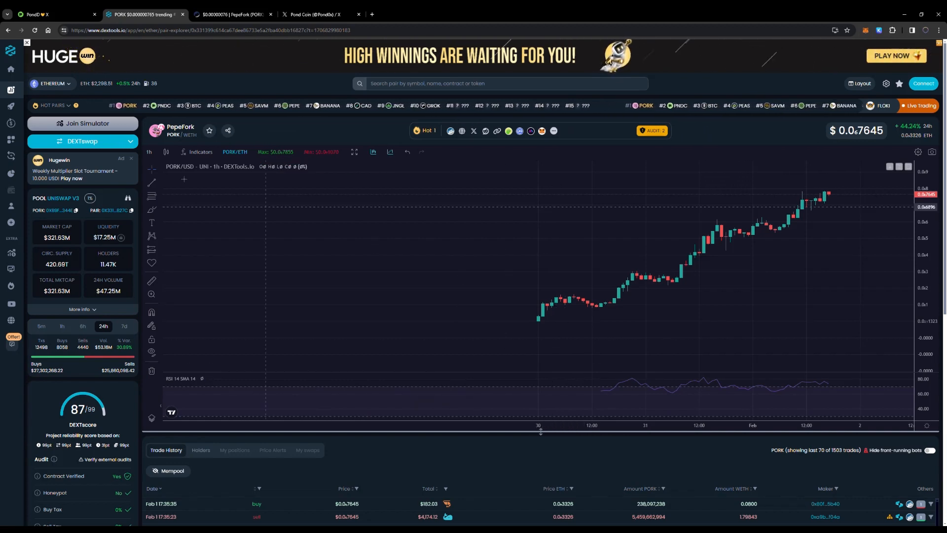
pyautogui.click(54, 12)
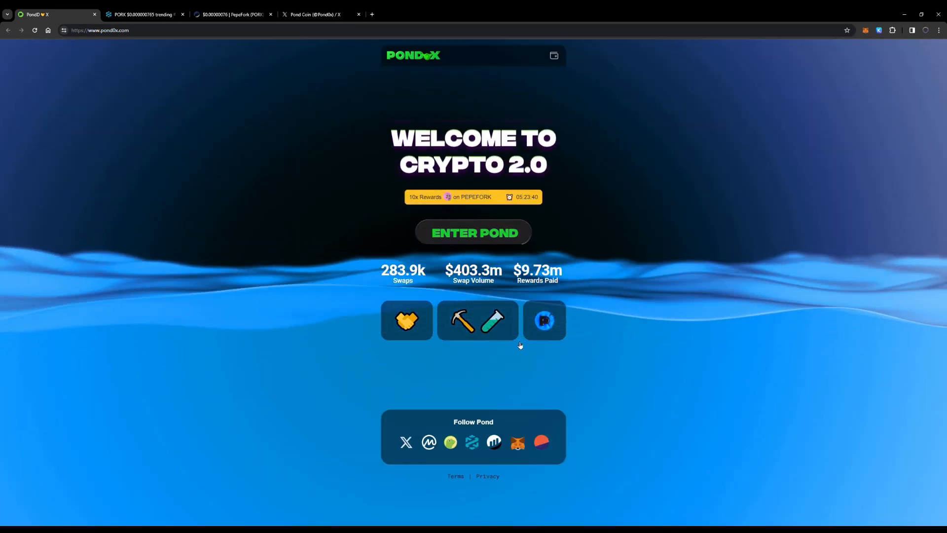
pyautogui.click(317, 14)
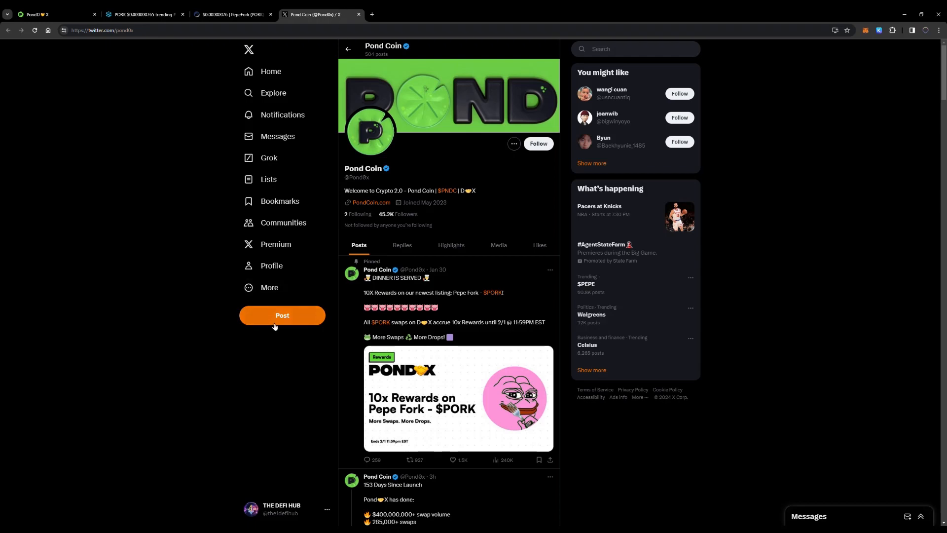
pyautogui.click(143, 14)
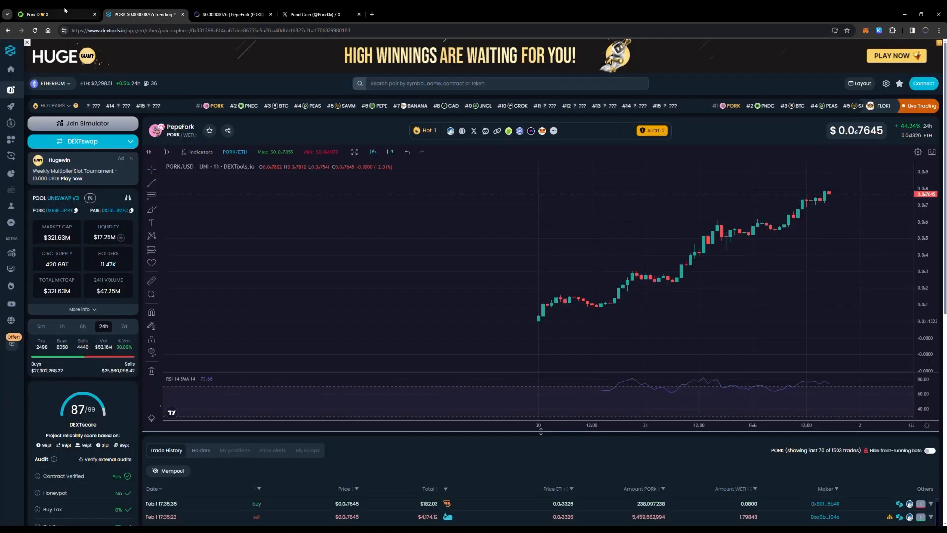
pyautogui.click(44, 11)
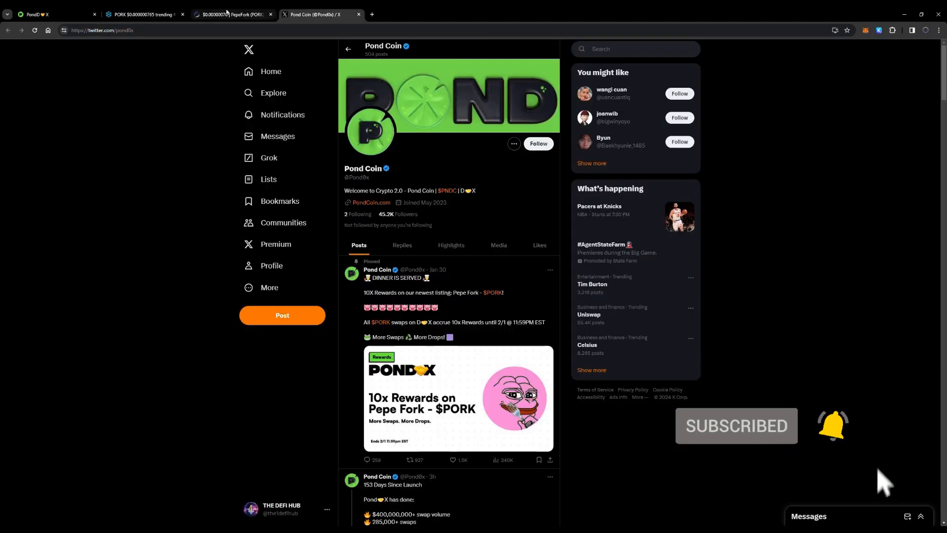
pyautogui.click(232, 15)
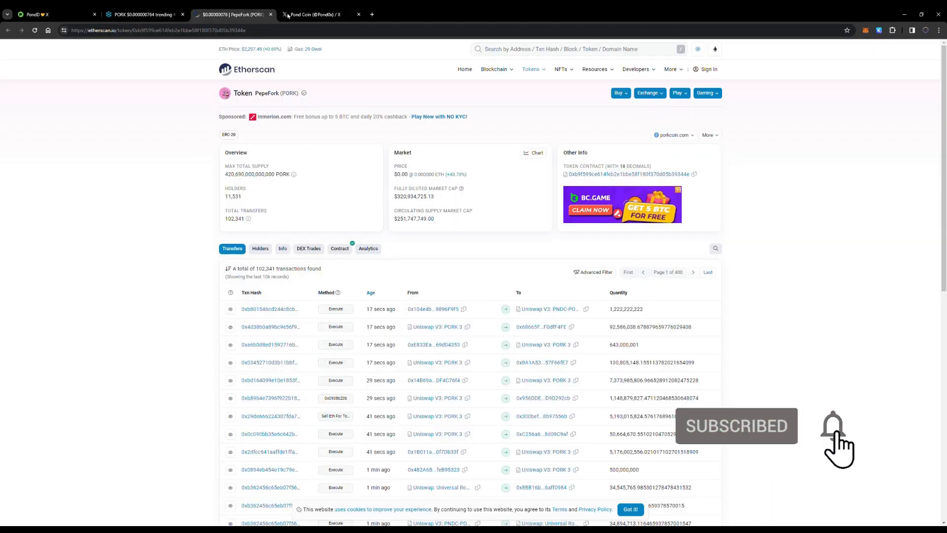
pyautogui.click(47, 14)
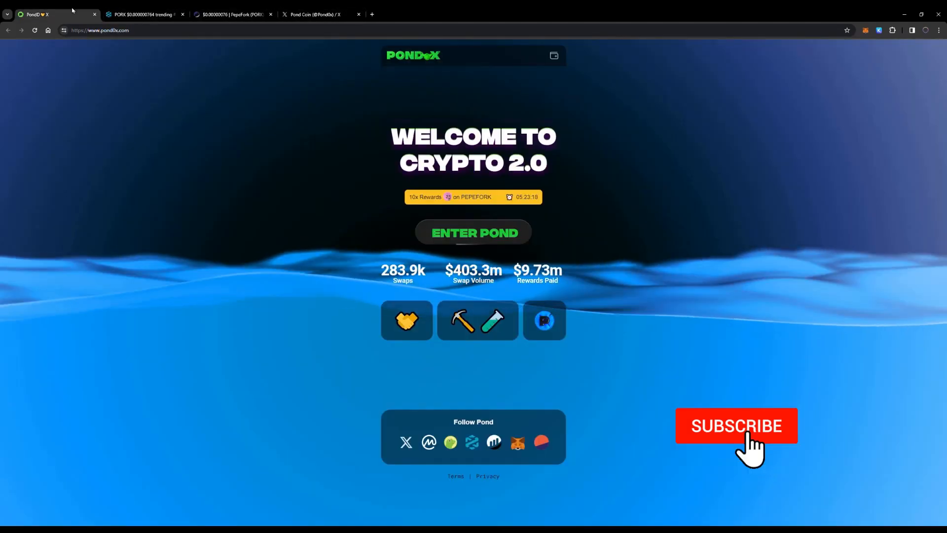